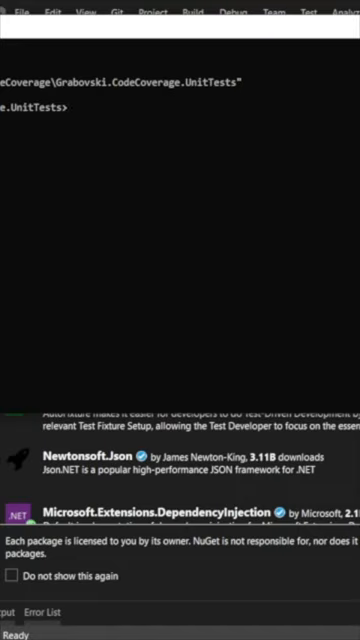
text(dotnet test -)
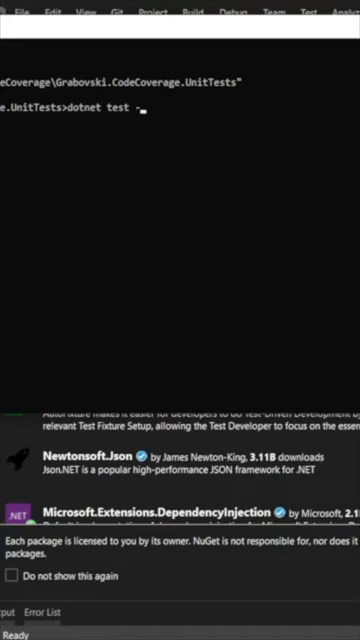
text(-collect "")
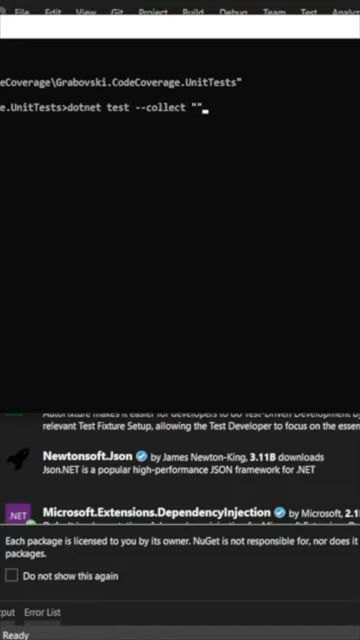
text(XPlat)
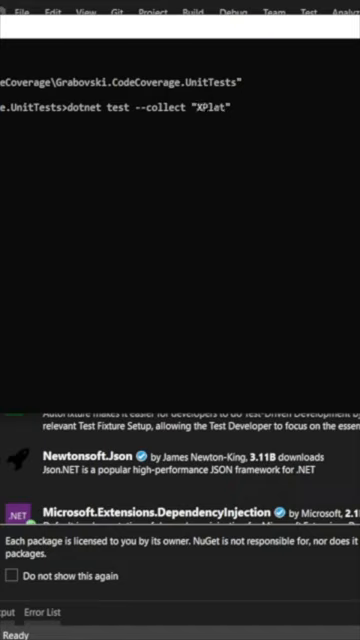
text(Code Coverag)
text(dot)
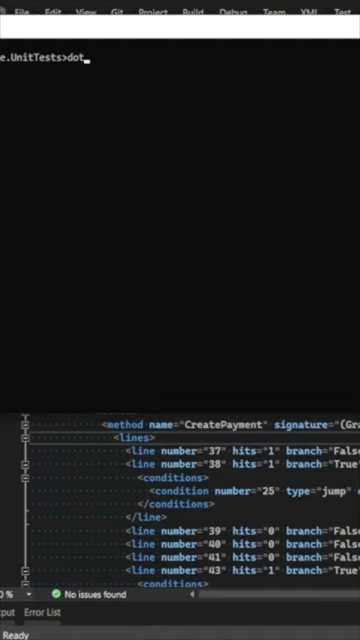
text(net tool)
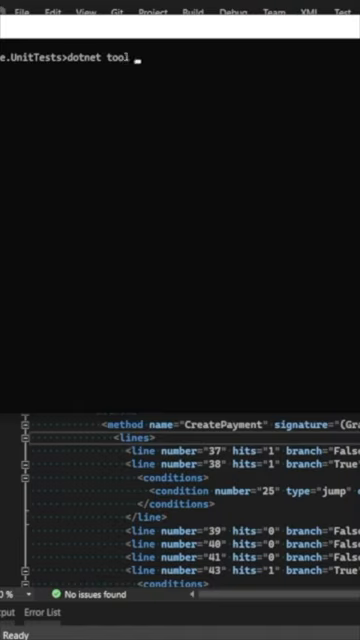
text(install -g d)
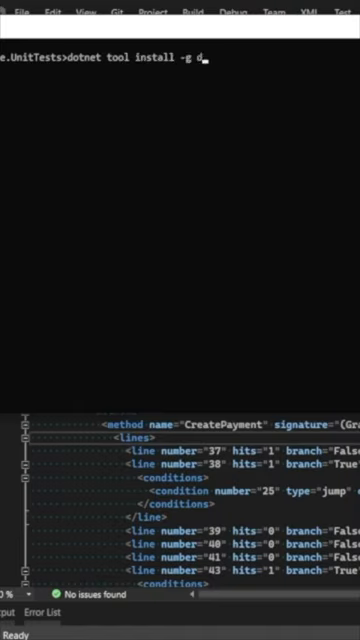
text(otnet-report)
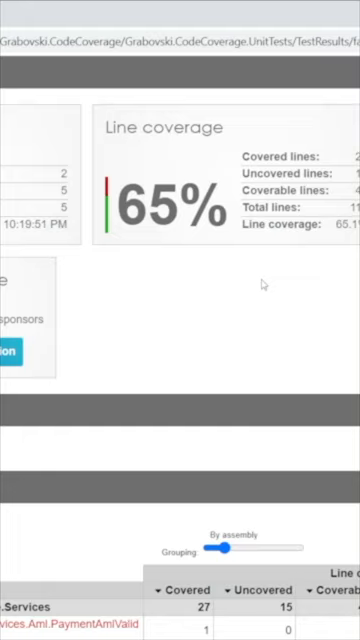
scroll(down, 3)
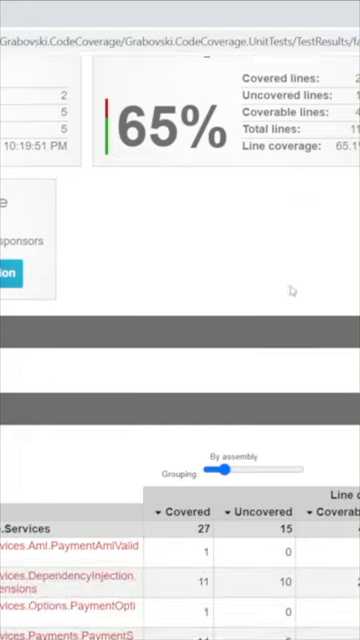